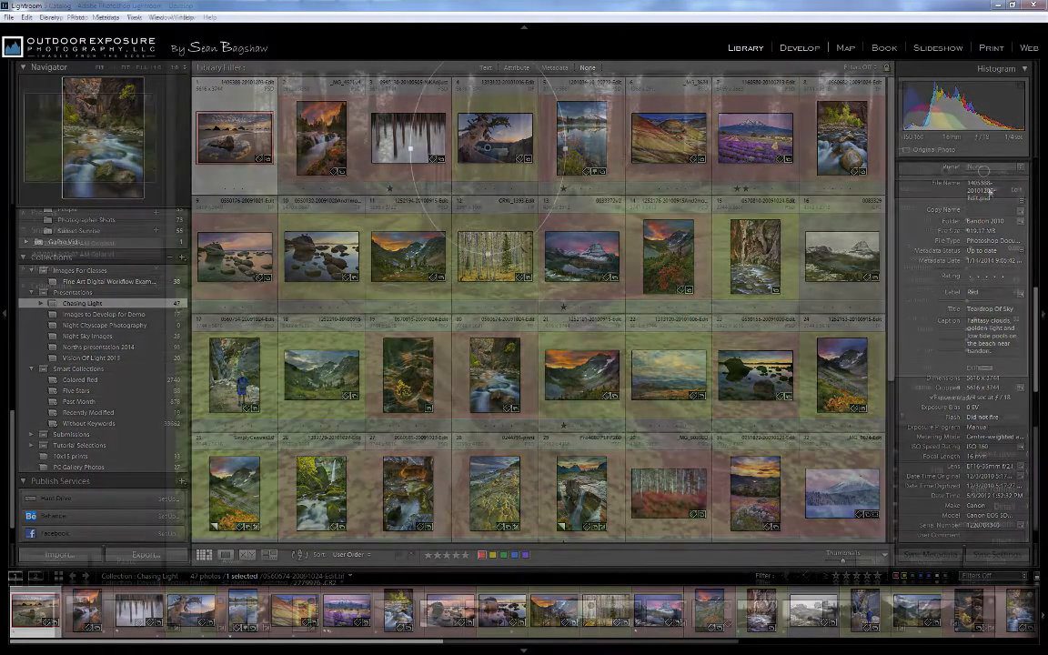
- Raise Radial Filter Exposure to brighten the ferns, then return to the Library grid of sunset photos
left_click(801, 48)
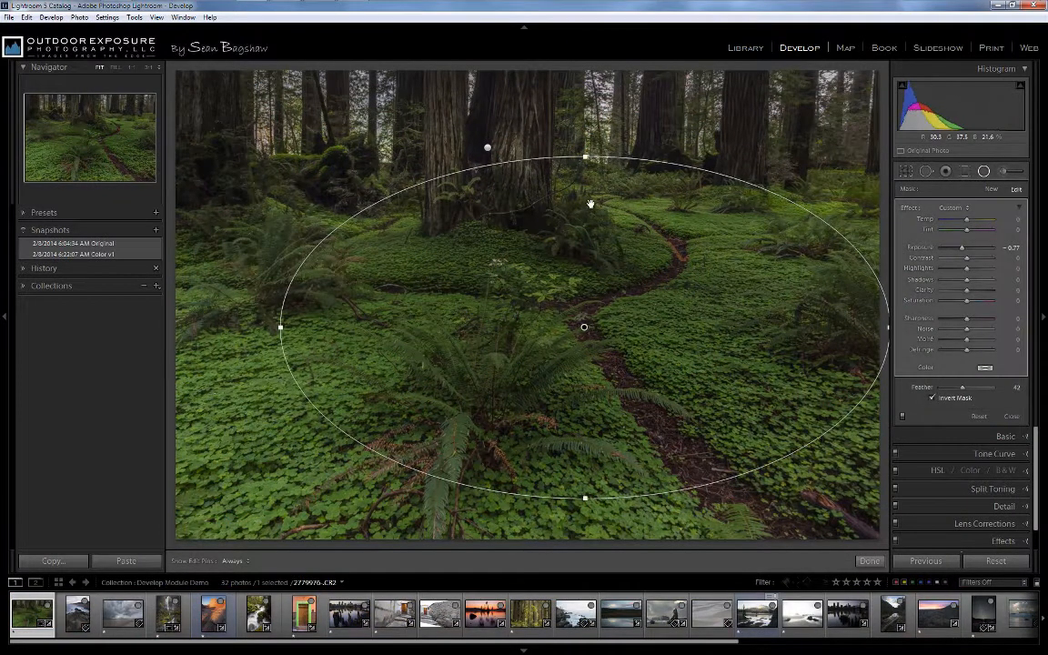
left_click_drag(961, 248, 972, 247)
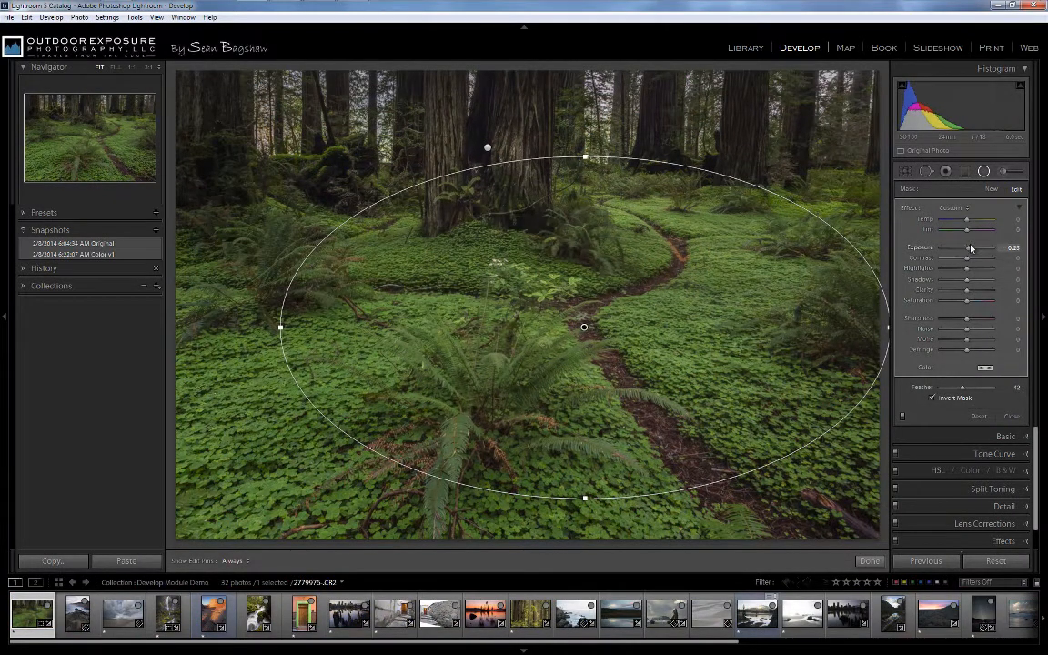
left_click(746, 47)
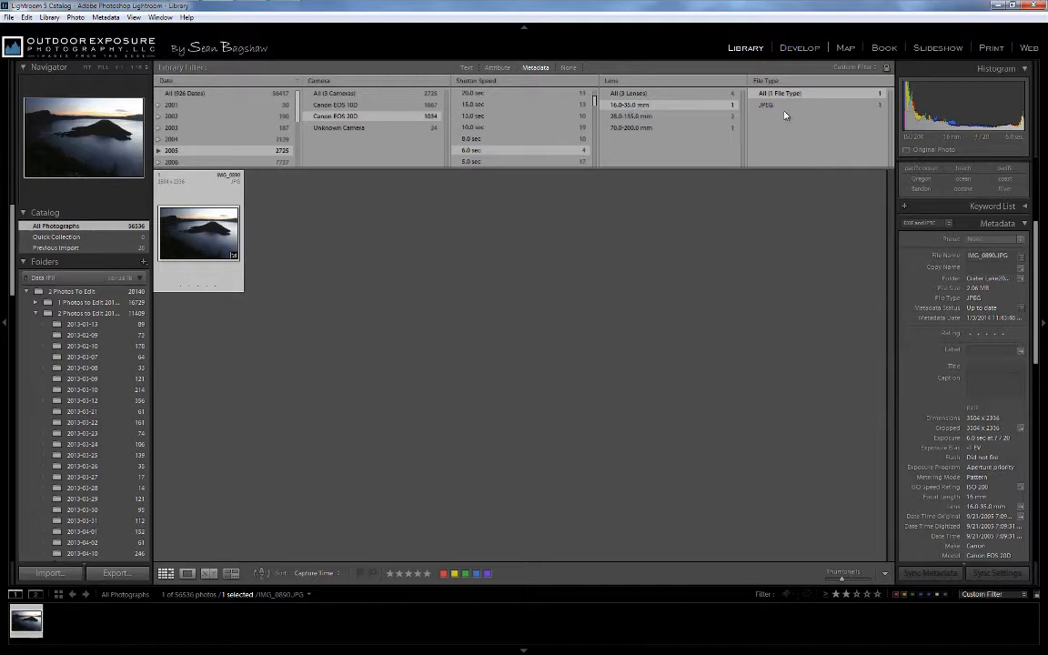
left_click(990, 48)
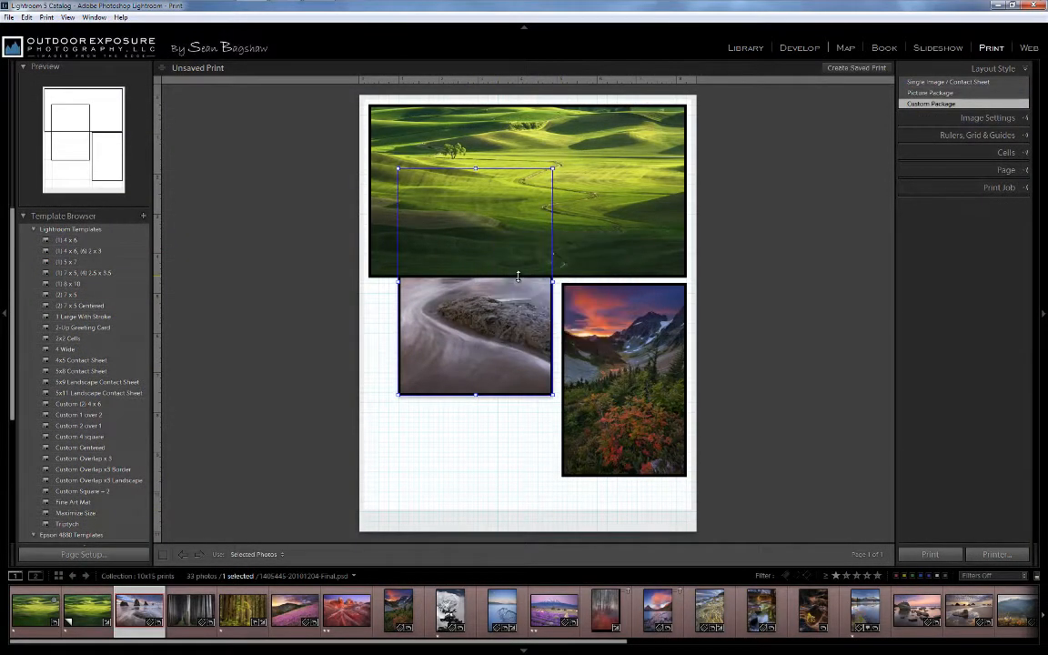
left_click(746, 47)
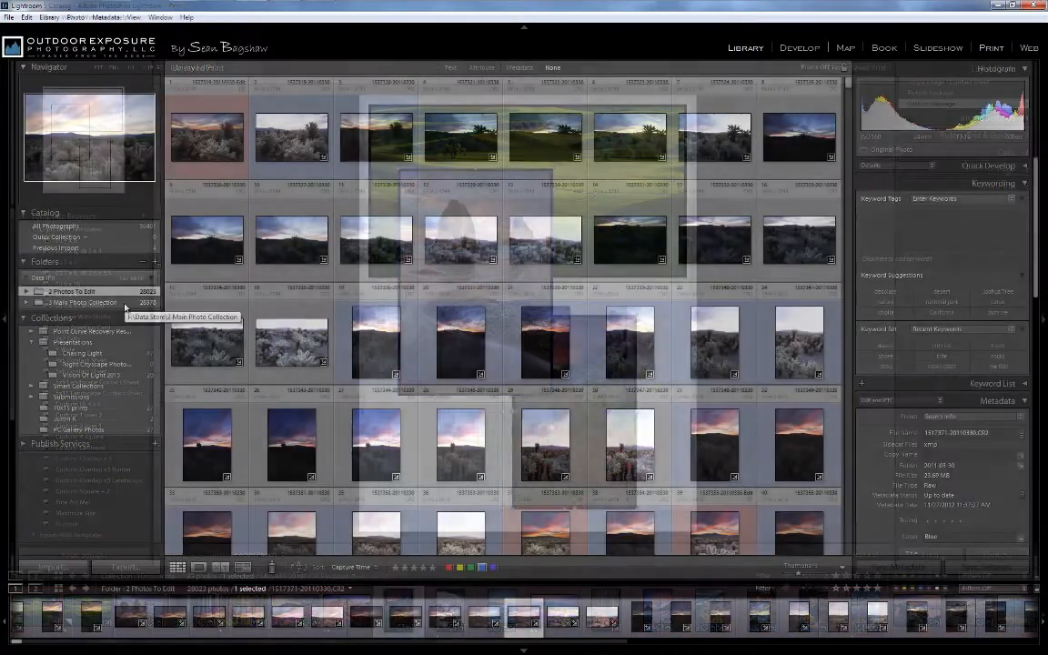
- Raise Radial Filter Saturation on the coastal rocks, then view the beach Slideshow
left_click(26, 291)
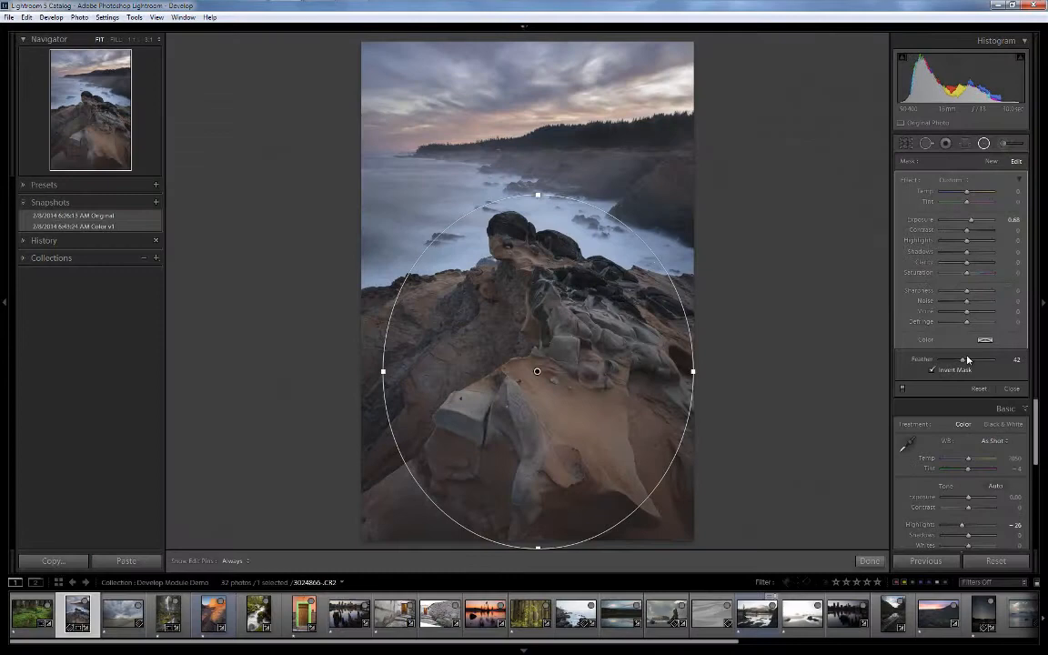
left_click_drag(966, 262, 976, 262)
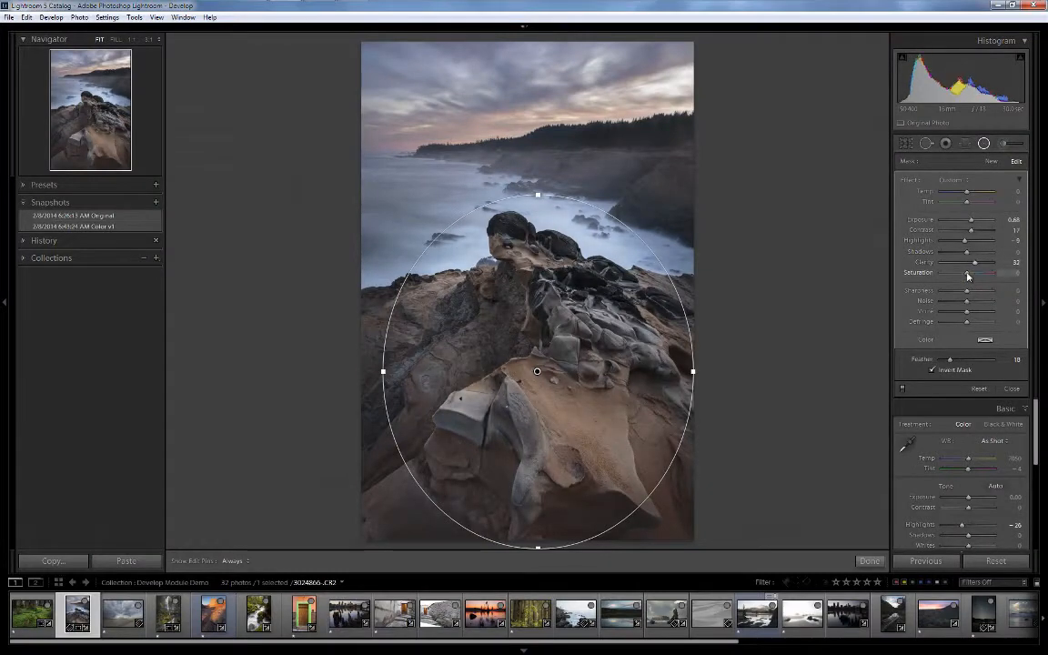
left_click(938, 47)
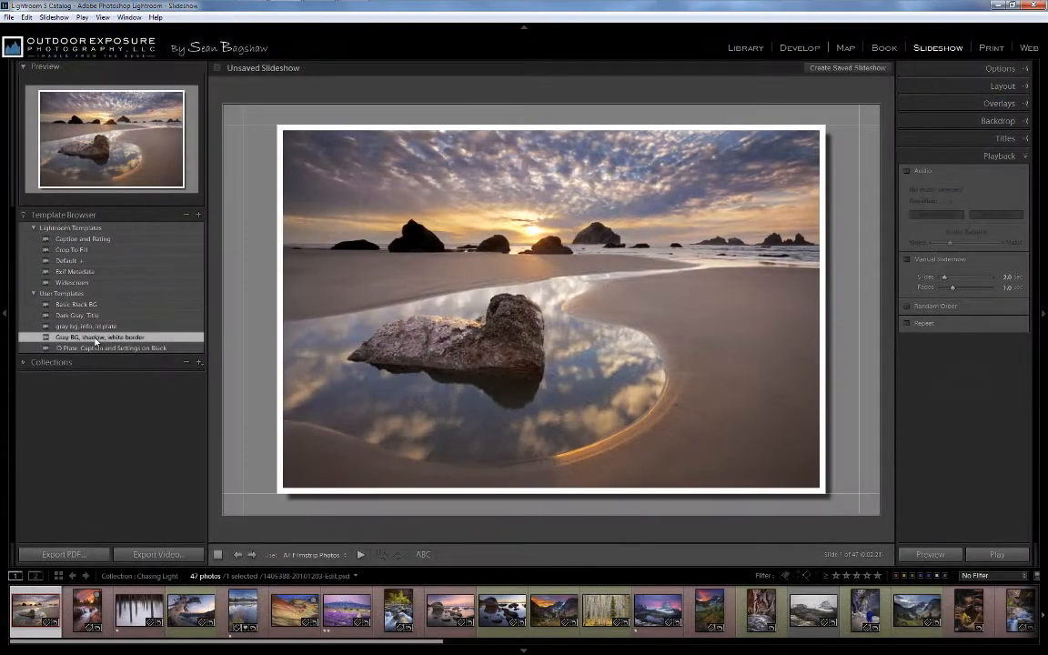
left_click(111, 347)
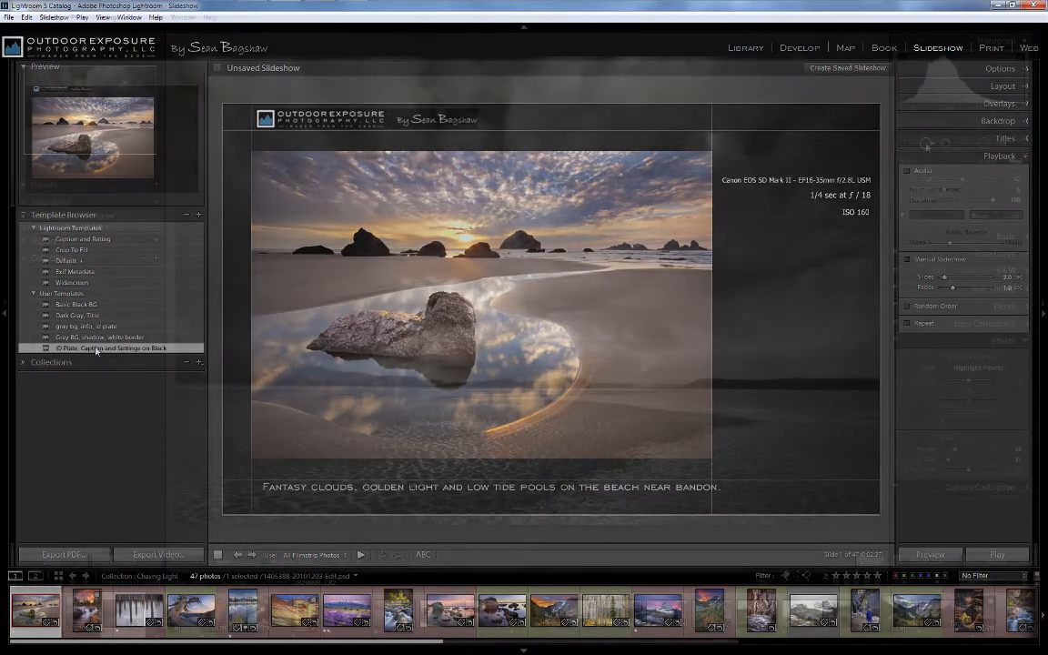
- Tour the Develop and Print modules, then return to the colour-labelled Library grid
left_click(801, 48)
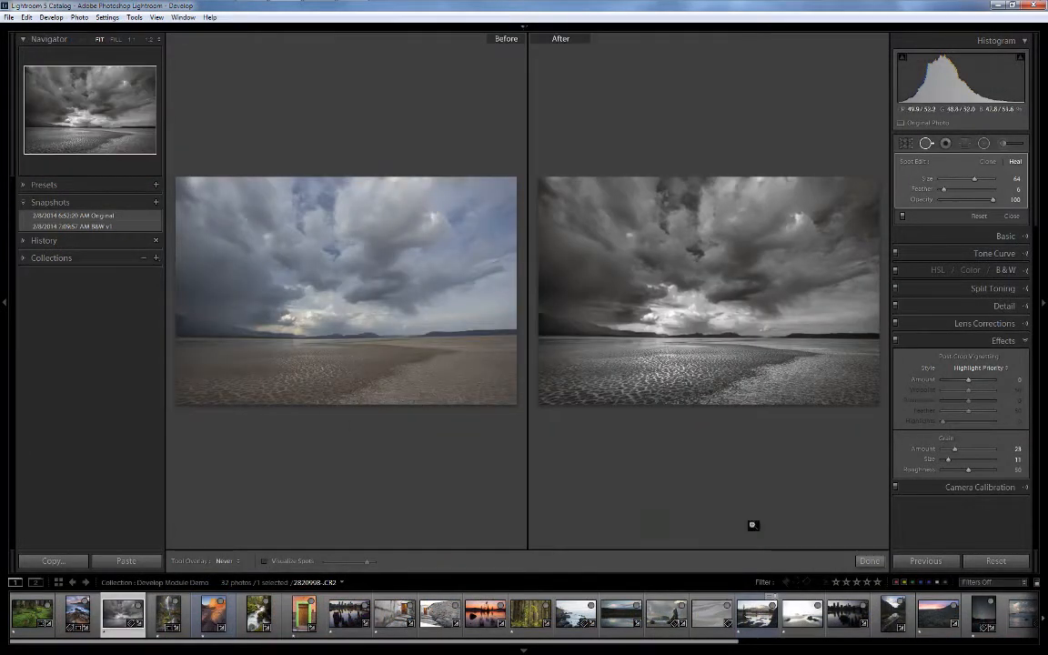
left_click(990, 47)
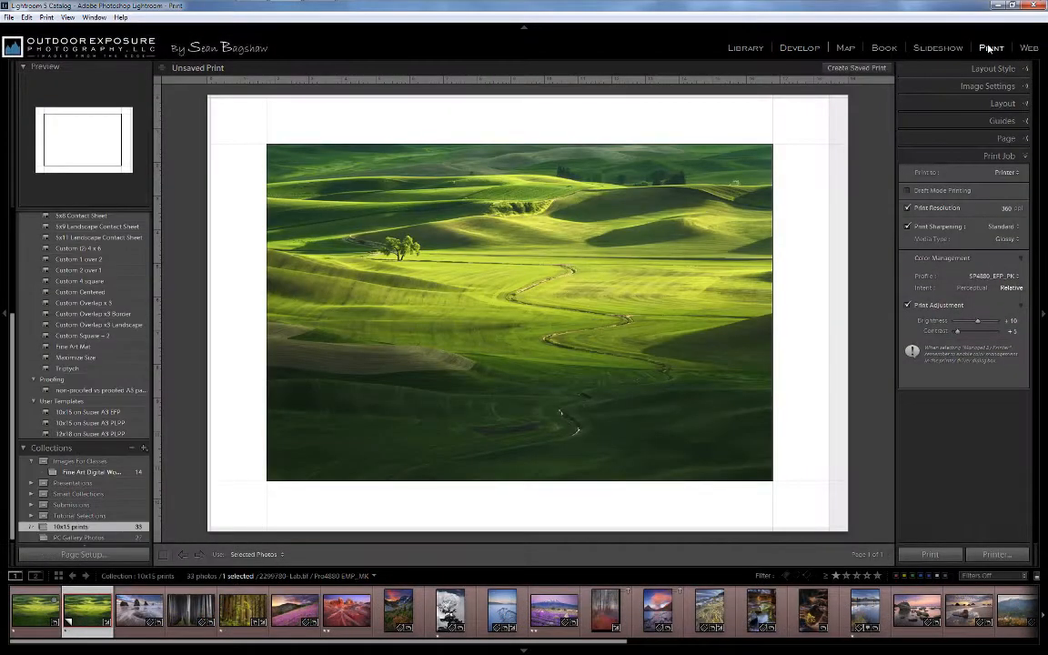
left_click(746, 47)
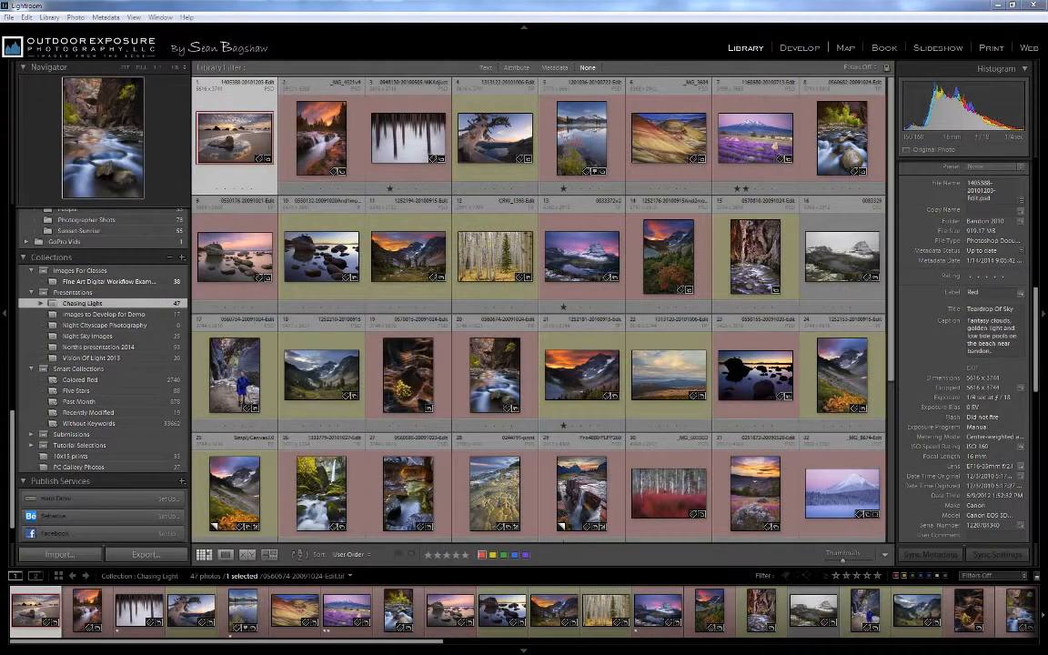